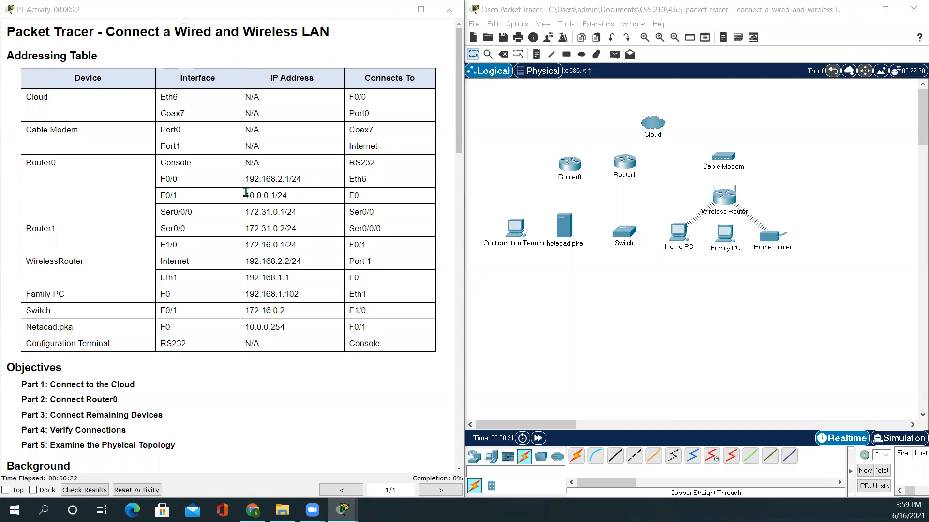
# Review the activity instructions and mark the step about cabling the Cloud to Router0
pyautogui.scroll(-3)
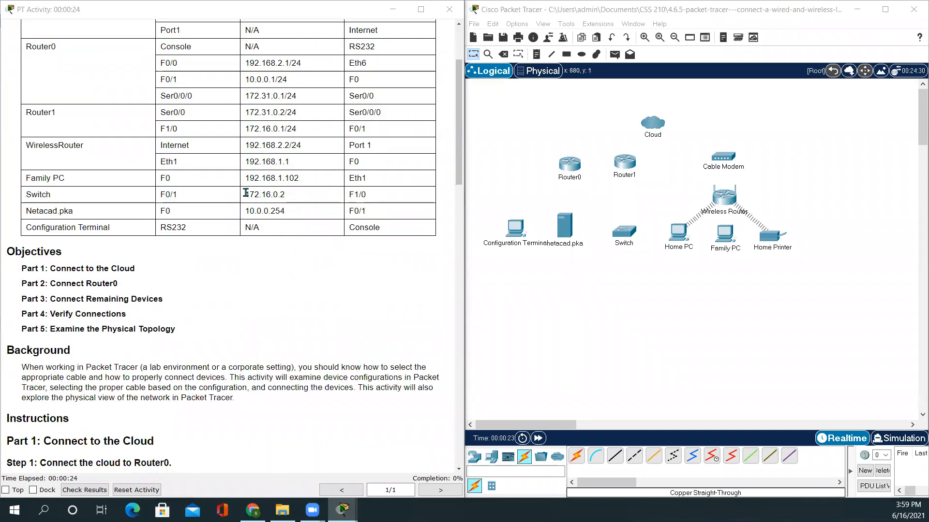
pyautogui.scroll(-3)
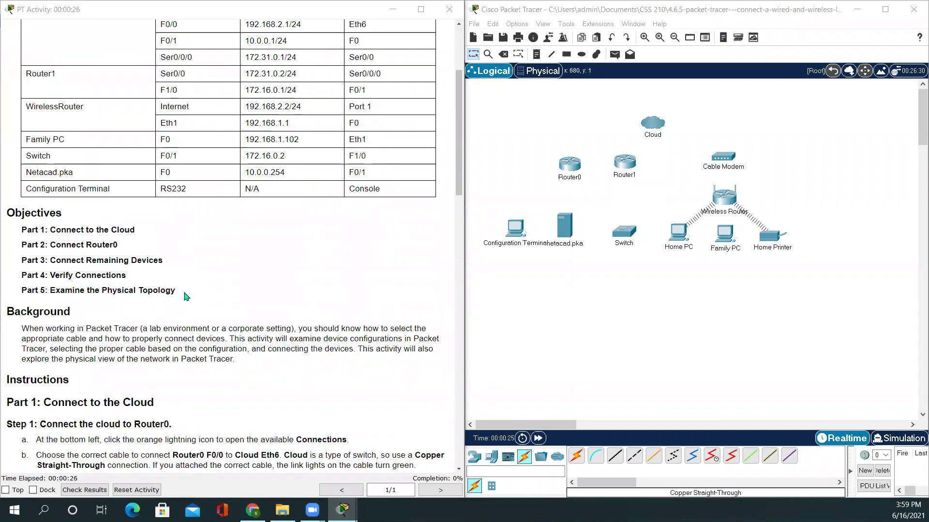
pyautogui.moveTo(21, 230); pyautogui.dragTo(175, 290)
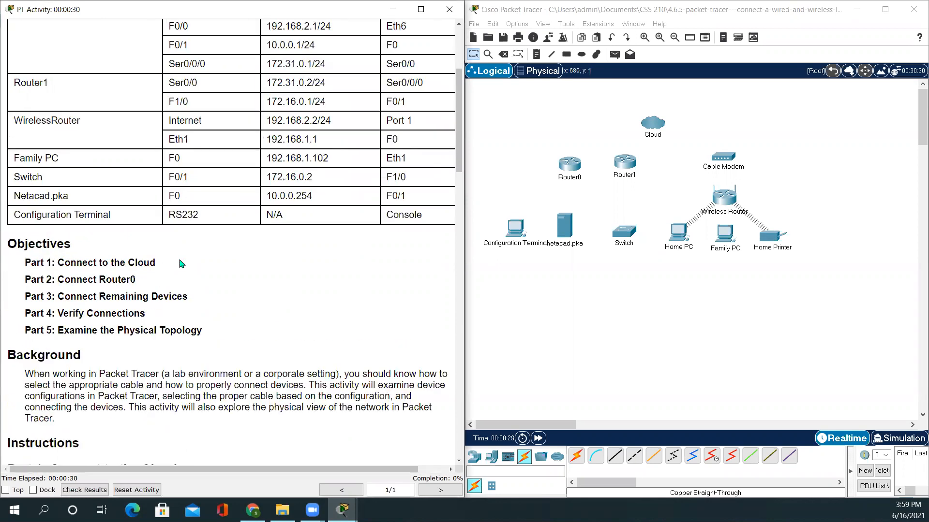
pyautogui.scroll(-3)
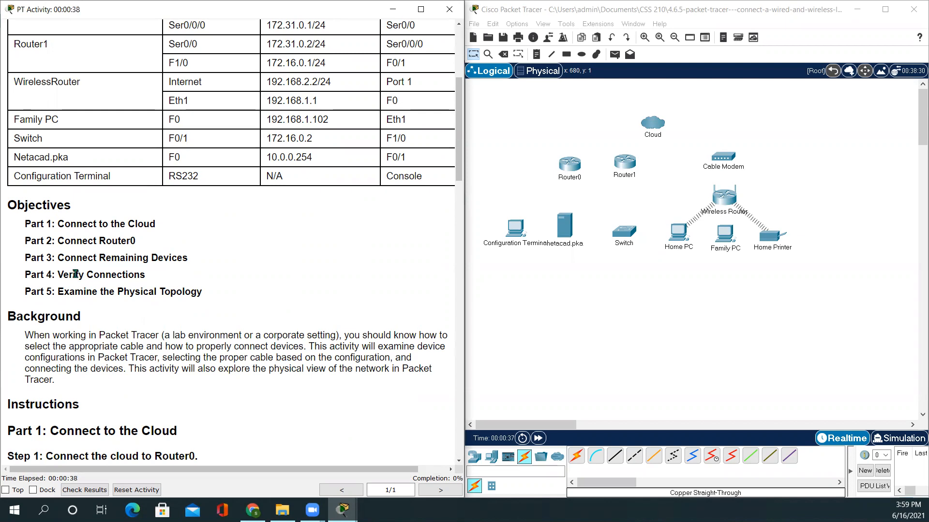
pyautogui.moveTo(177, 288)
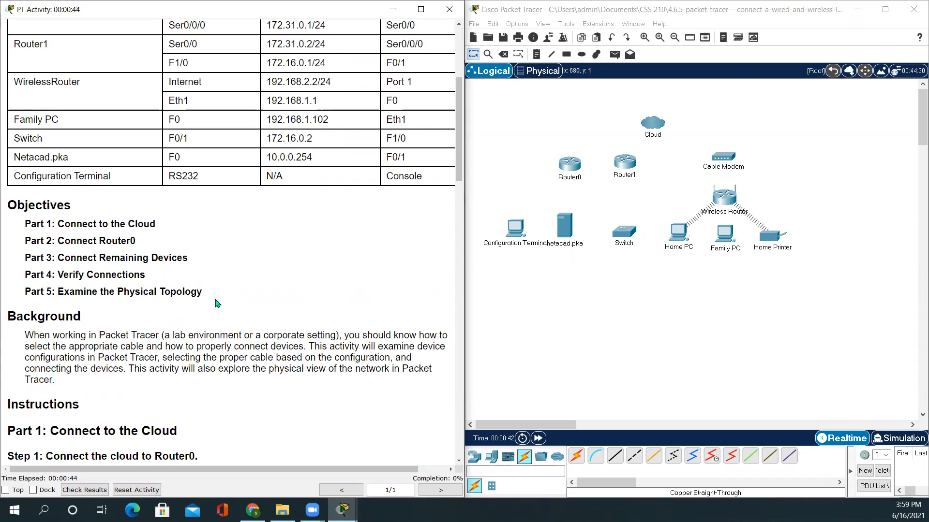
pyautogui.scroll(-3)
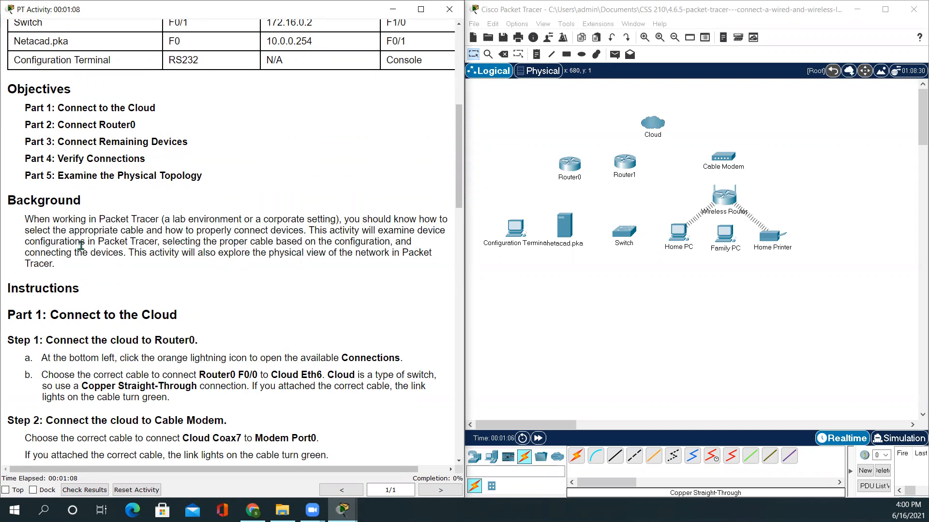
pyautogui.moveTo(113, 263)
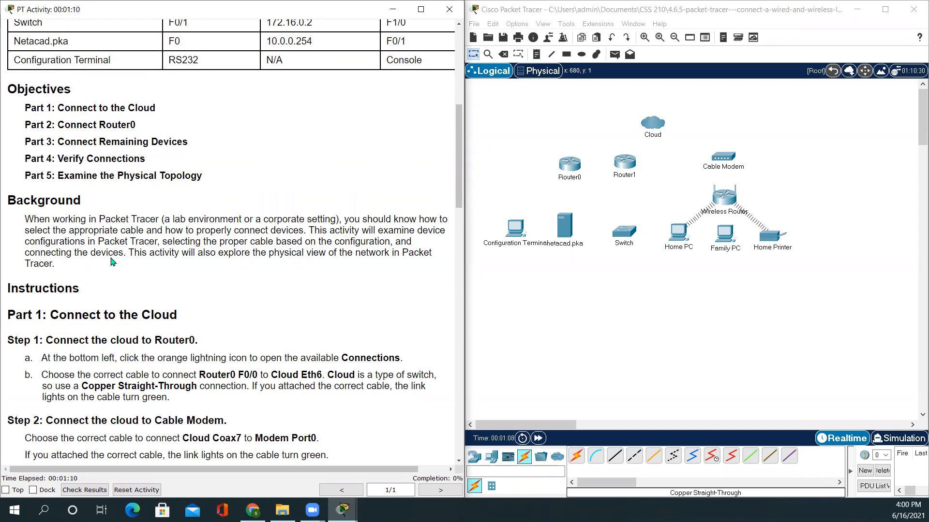
pyautogui.moveTo(87, 288)
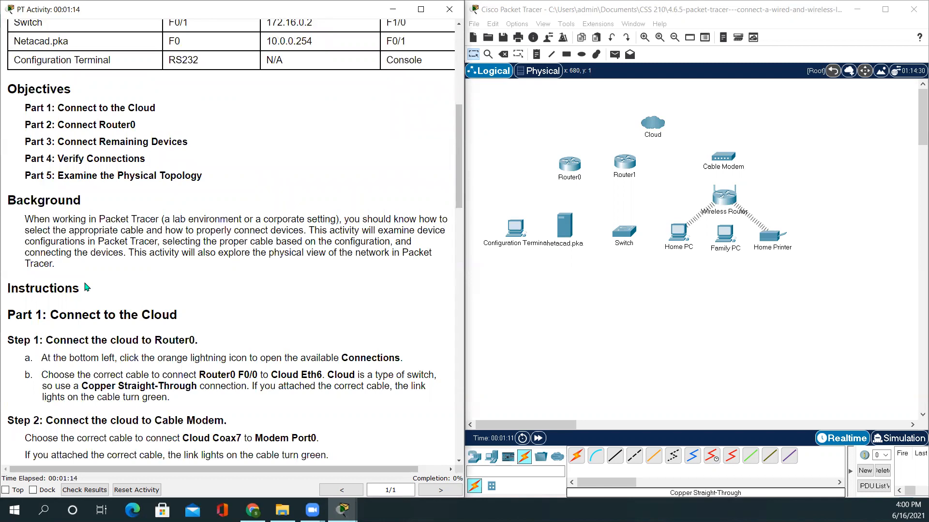
pyautogui.scroll(-3)
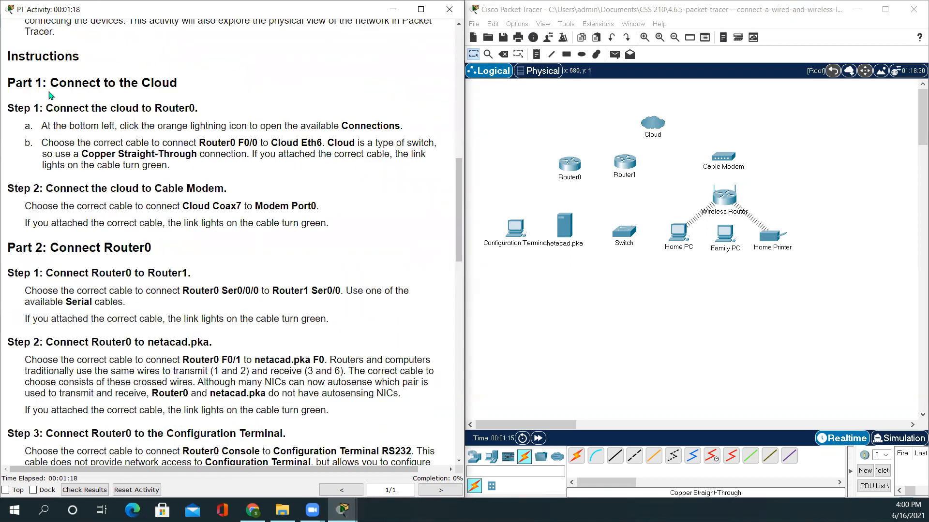
pyautogui.doubleClick(112, 83)
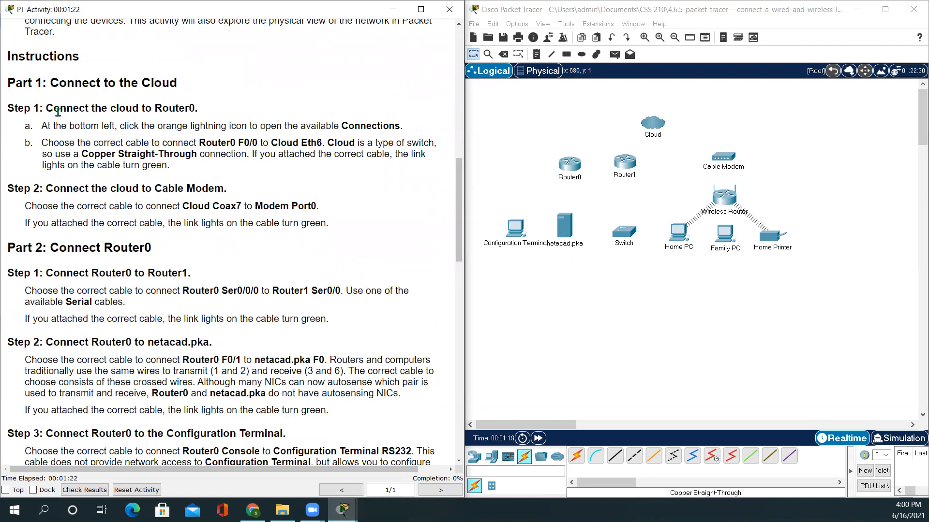
pyautogui.moveTo(46, 107); pyautogui.dragTo(117, 107)
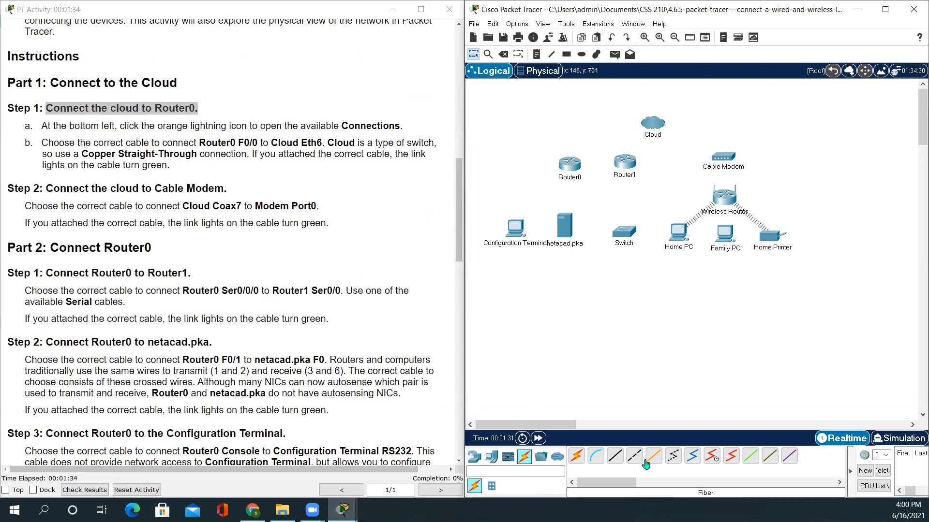
pyautogui.moveTo(616, 457)
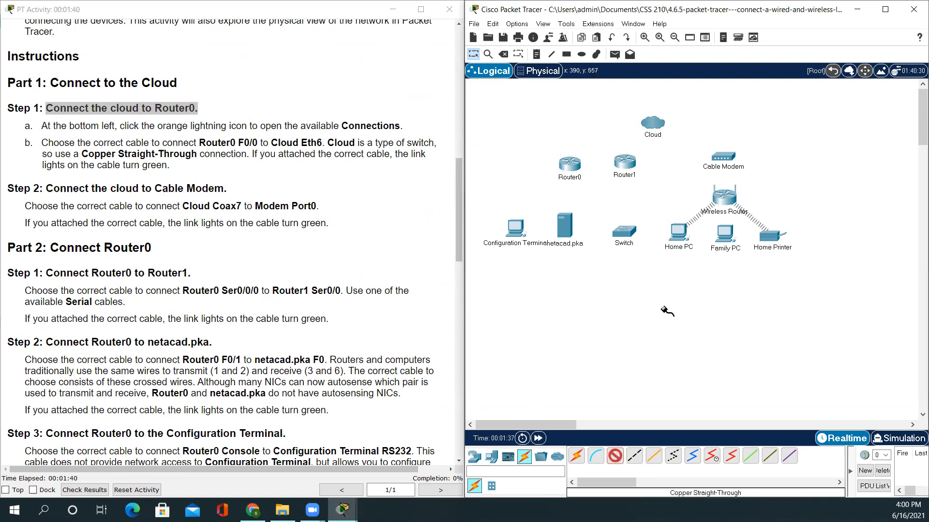
# Run a copper straight-through cable from the Cloud's Ethernet6 to Router0 FastEthernet0/0
pyautogui.click(652, 124)
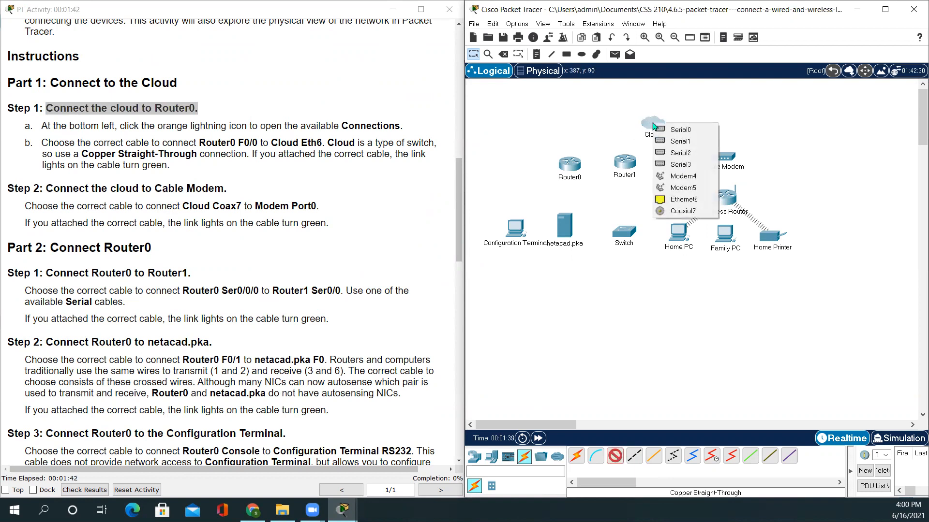
pyautogui.click(683, 199)
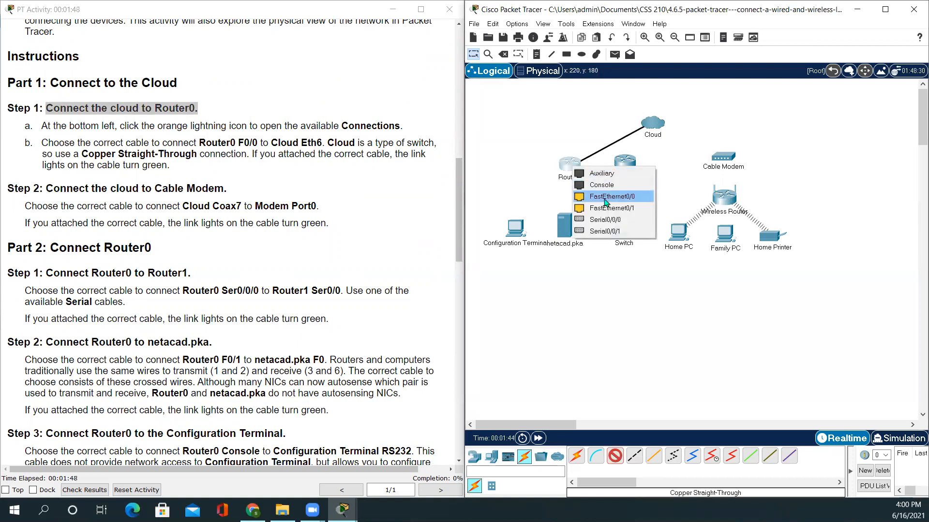
pyautogui.click(612, 197)
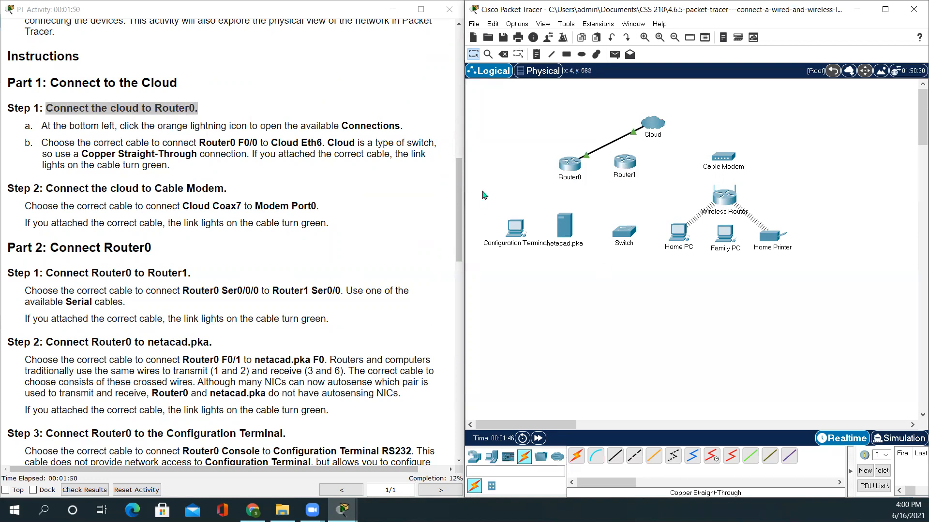
pyautogui.moveTo(567, 135)
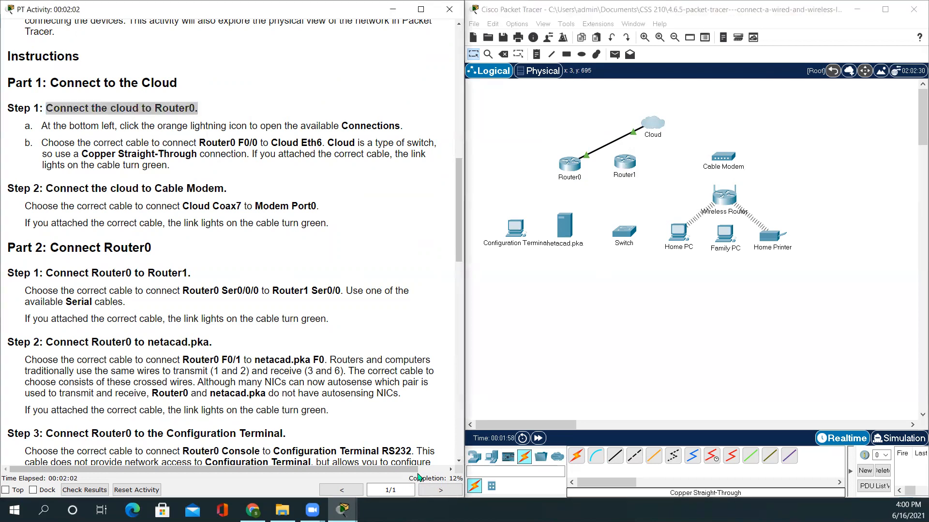
pyautogui.moveTo(435, 500)
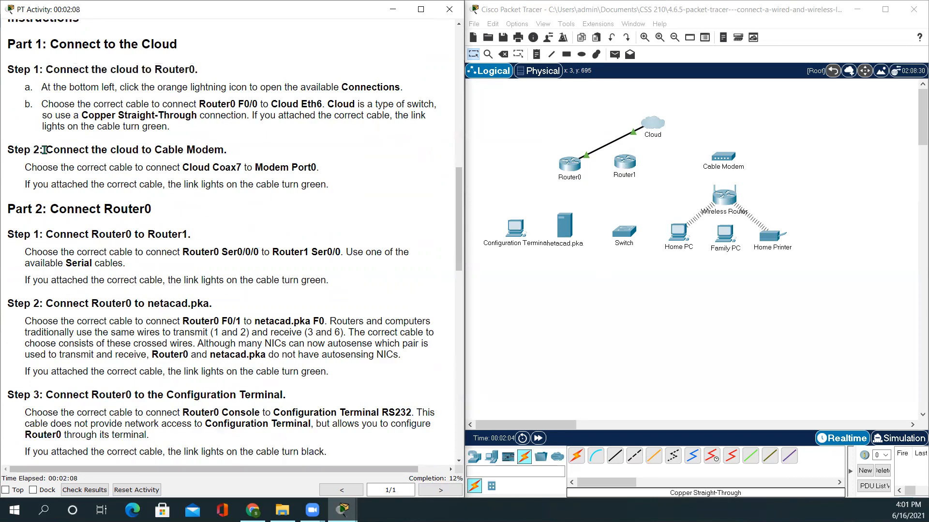
pyautogui.moveTo(250, 205)
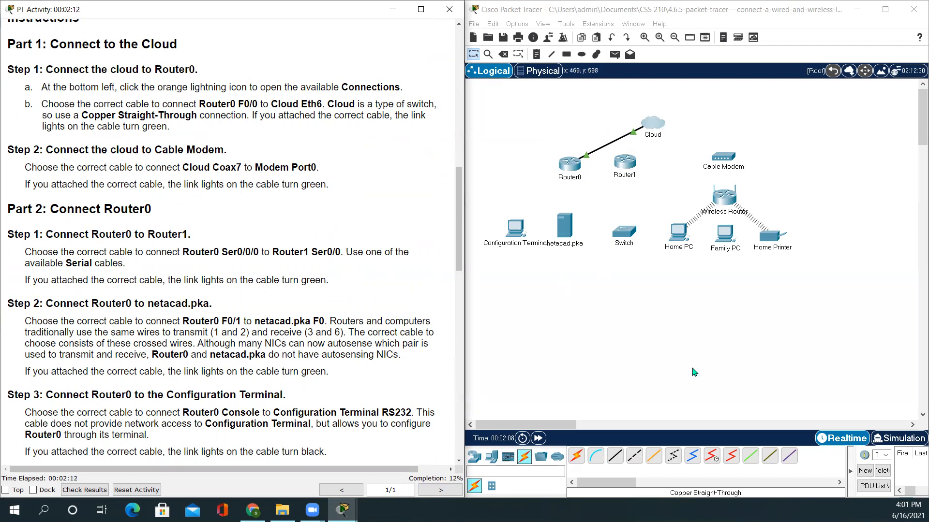
# Run a coaxial cable from the Cloud's Coaxial7 to the Cable Modem's Port0
pyautogui.click(634, 457)
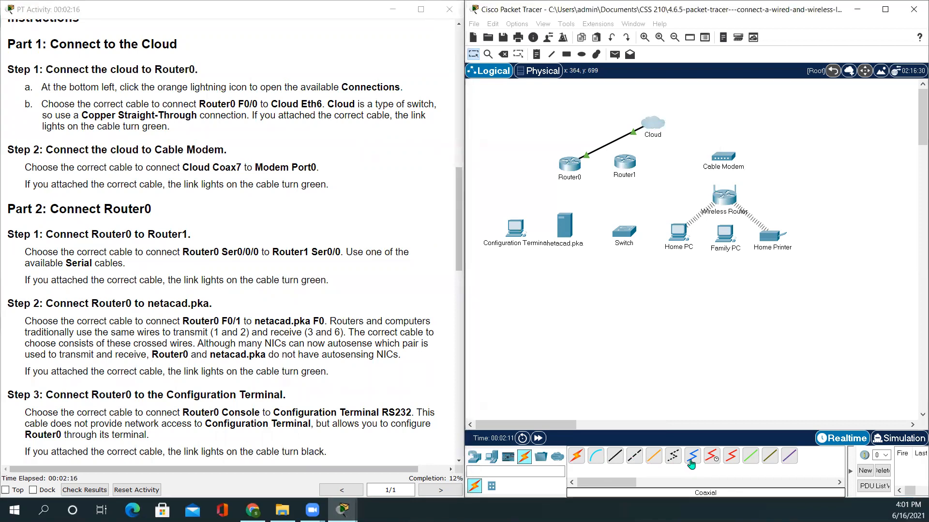
pyautogui.click(655, 120)
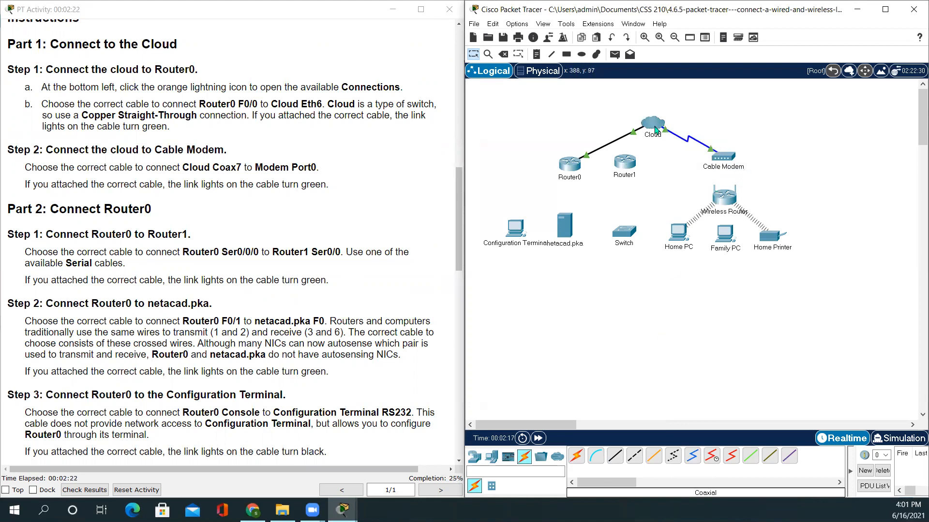
pyautogui.moveTo(731, 325)
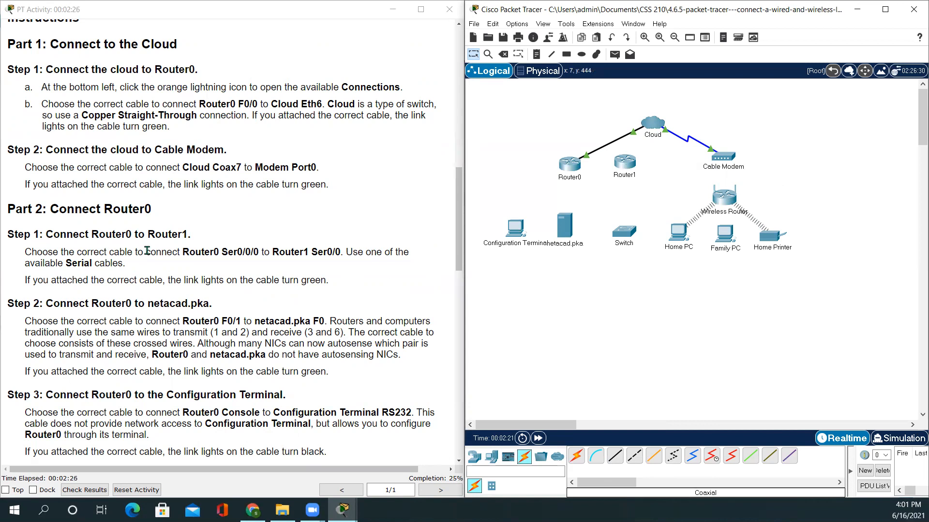
# Run a serial DCE cable from Router0 Serial0/0/0 to Router1 Serial0/0
pyautogui.scroll(-3)
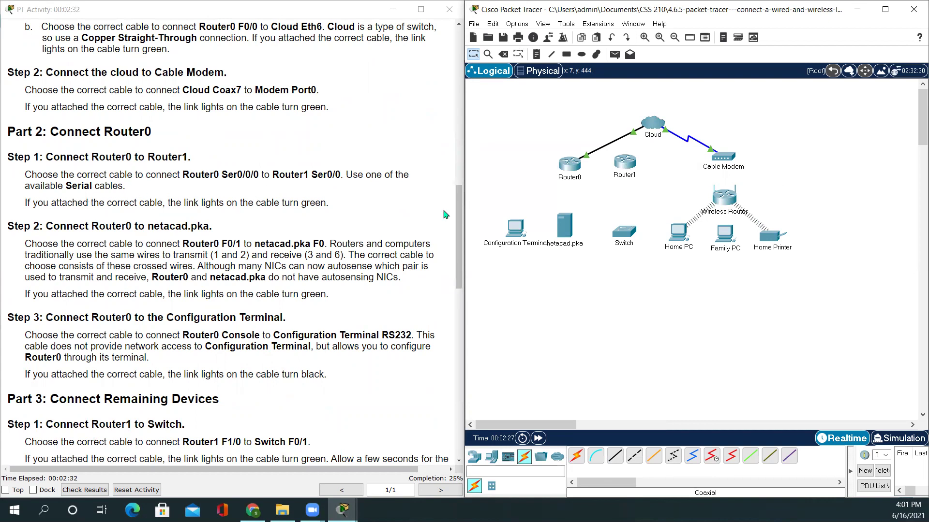
pyautogui.click(615, 470)
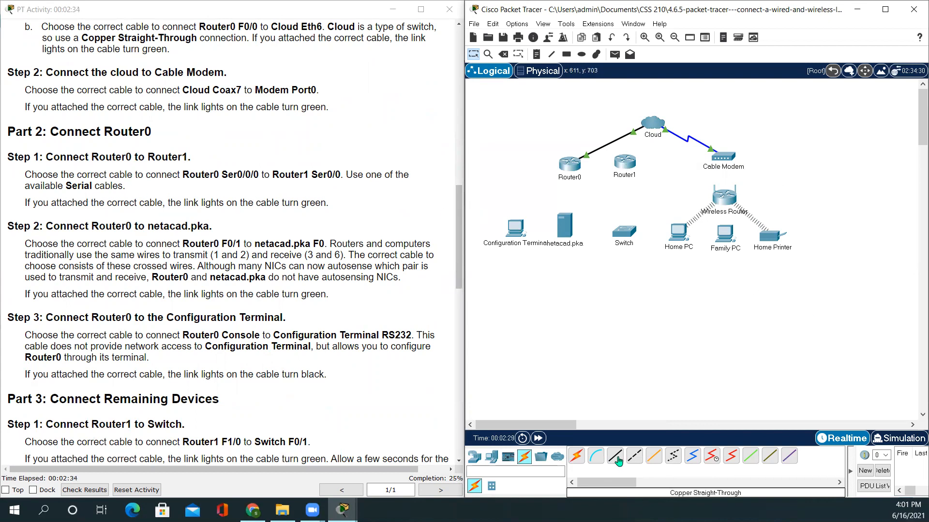
pyautogui.click(712, 457)
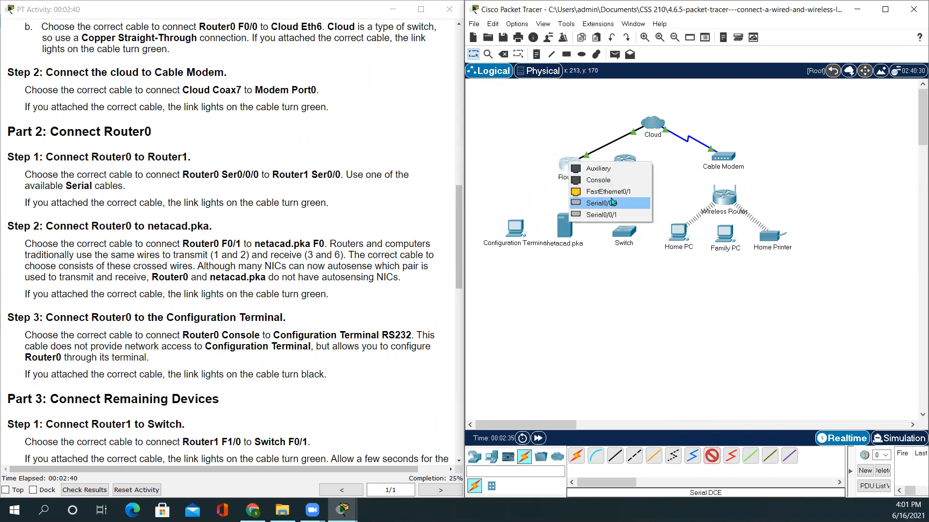
pyautogui.click(601, 204)
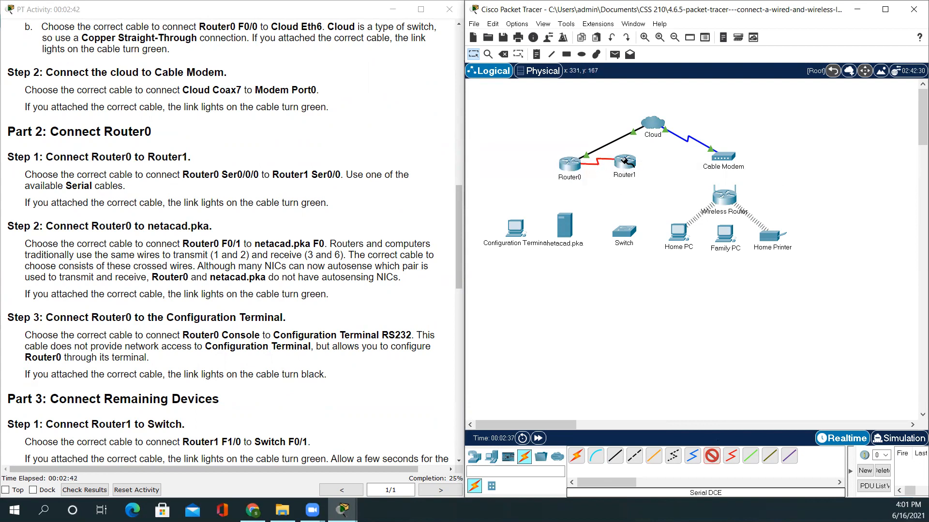
pyautogui.click(624, 163)
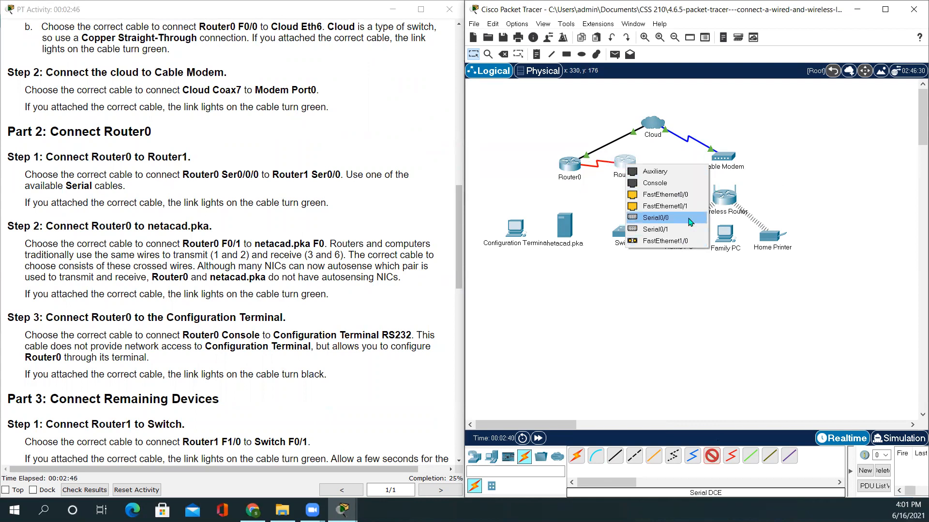
pyautogui.click(655, 217)
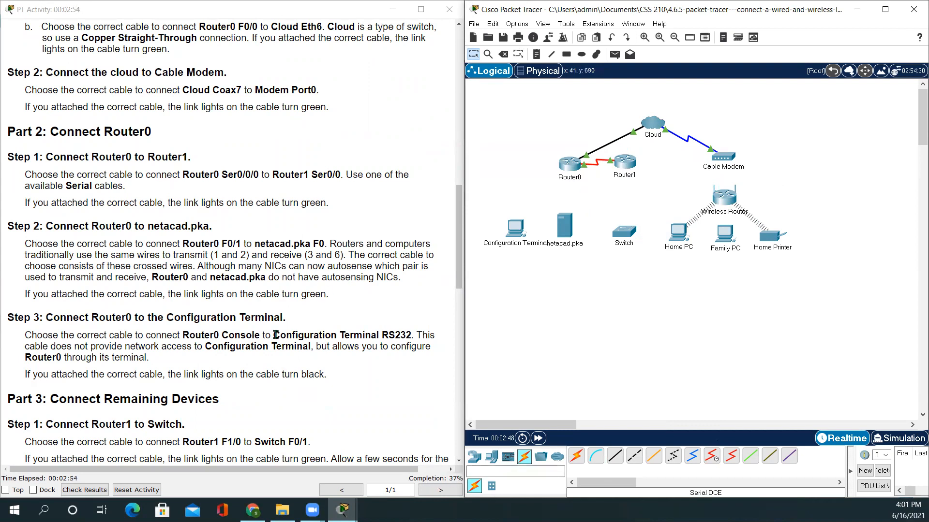
# Run a copper cross-over cable from Router0 FastEthernet0/1 to netacad.pka F0
pyautogui.scroll(-3)
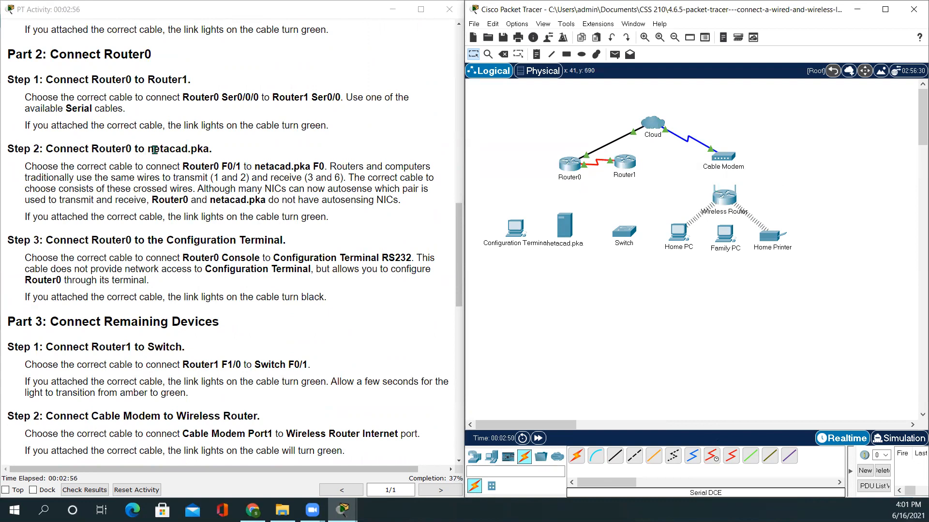
pyautogui.moveTo(701, 429)
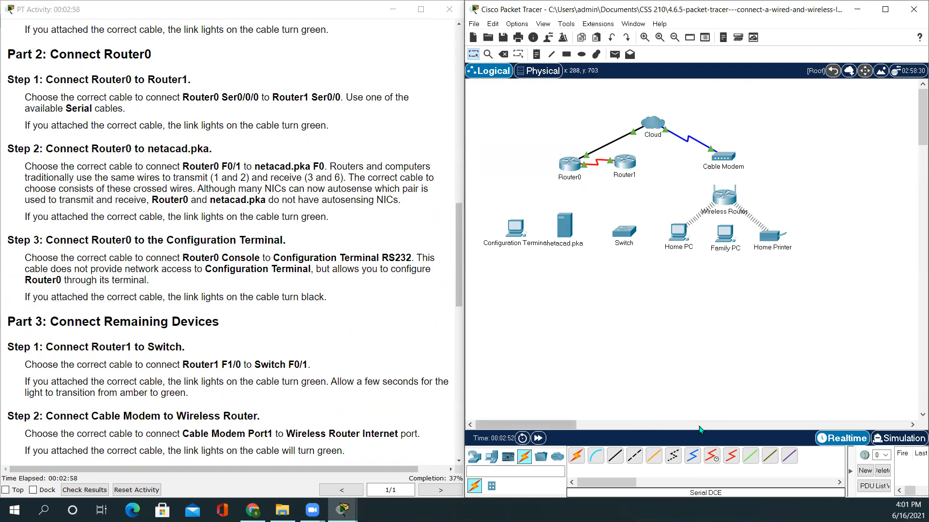
pyautogui.moveTo(691, 424)
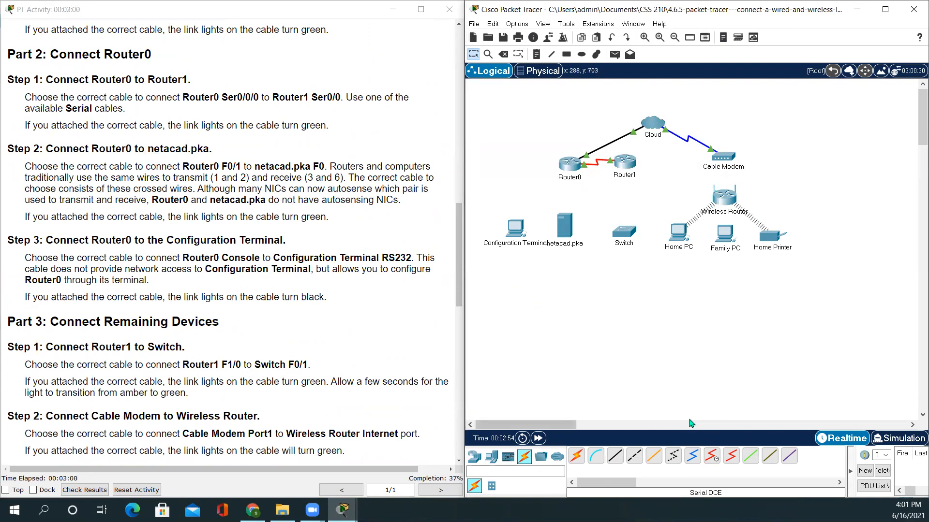
pyautogui.moveTo(532, 114)
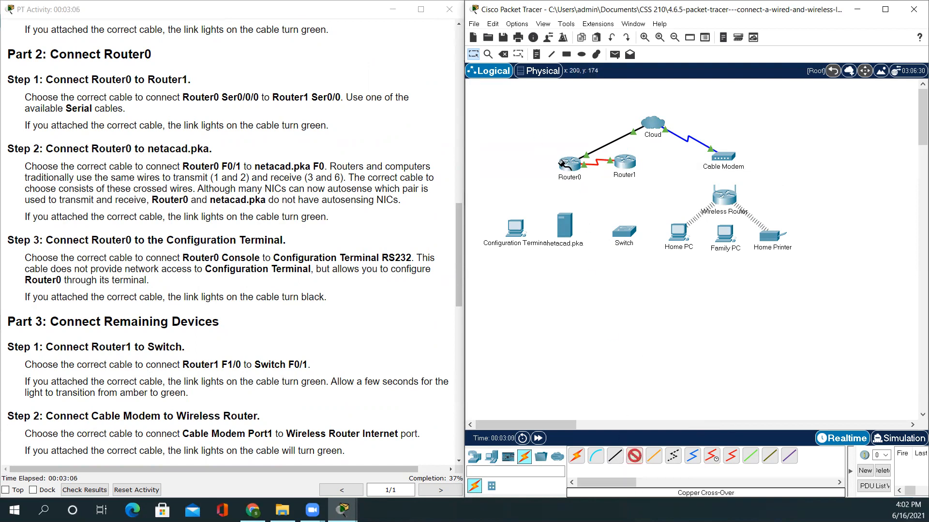
pyautogui.click(567, 160)
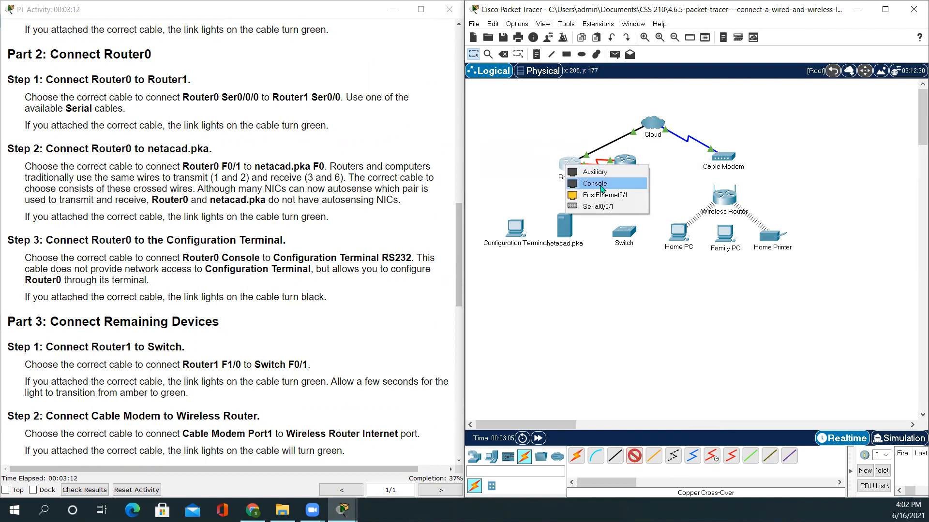
pyautogui.moveTo(604, 196)
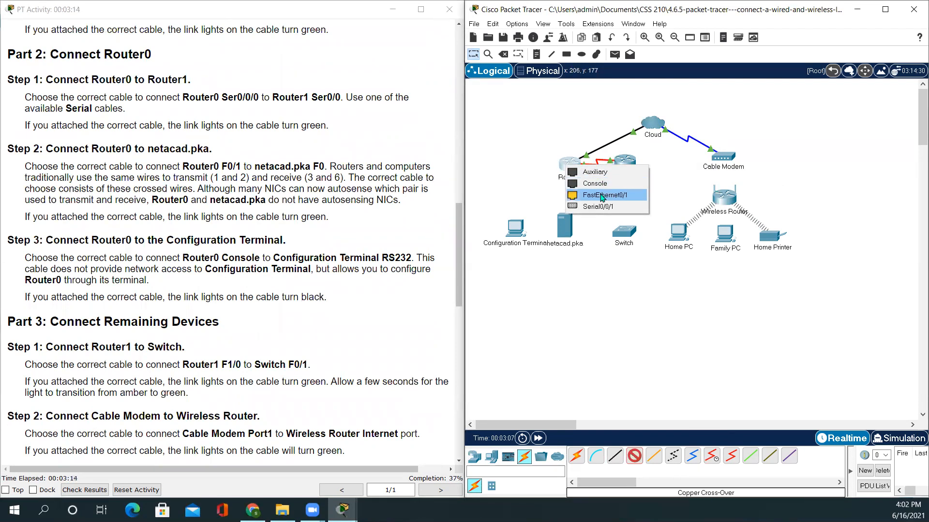
pyautogui.click(606, 195)
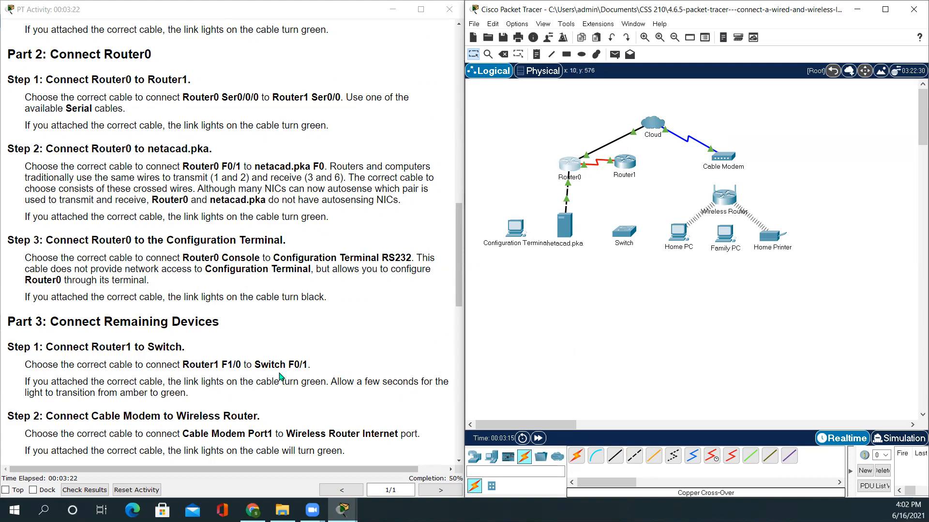
# Run a console cable from Router0's Console port to the Configuration Terminal's RS 232 port
pyautogui.scroll(-3)
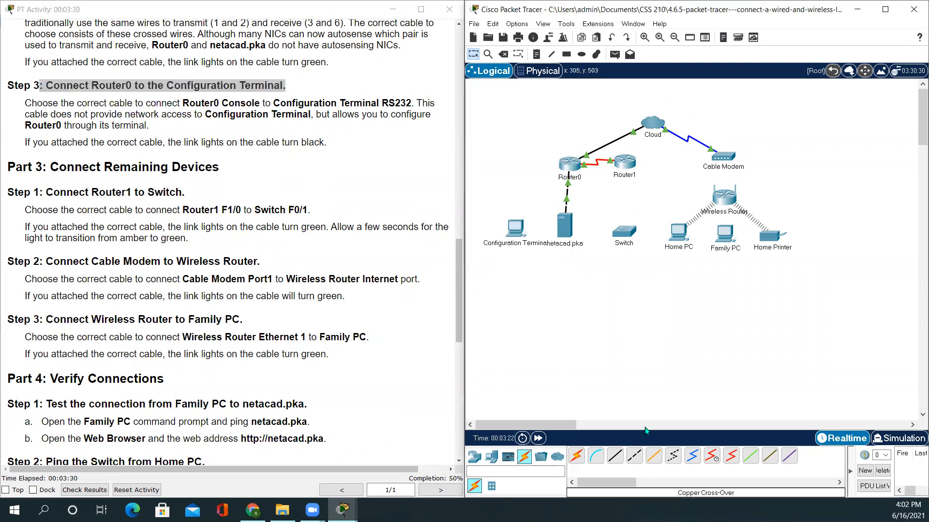
pyautogui.click(596, 456)
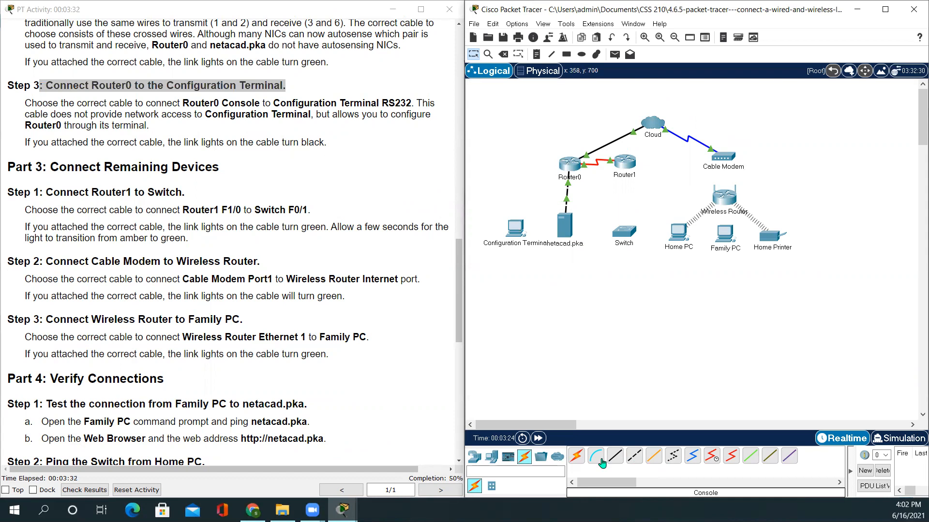
pyautogui.click(567, 161)
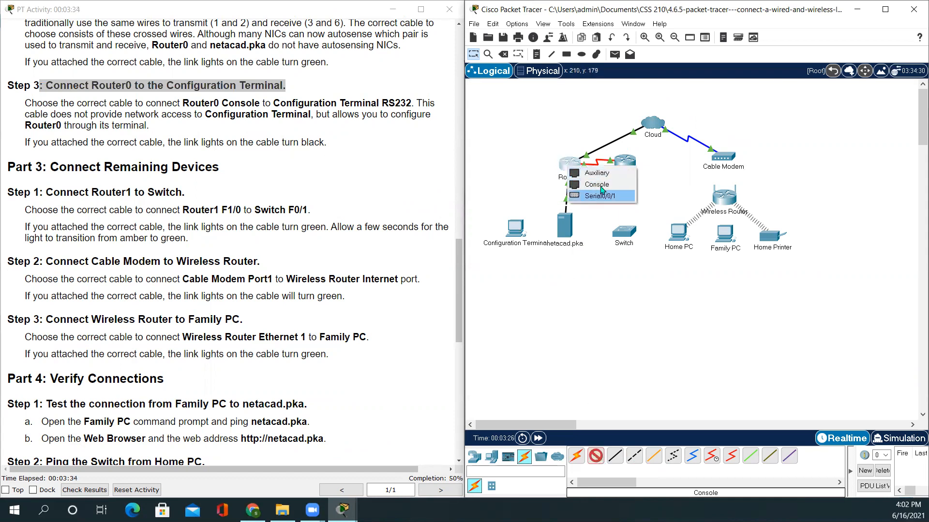
pyautogui.click(595, 184)
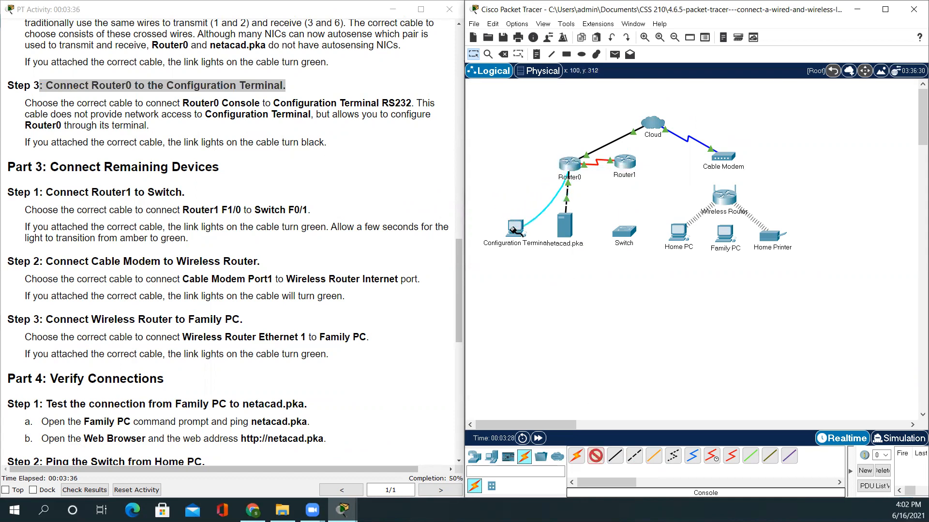
pyautogui.click(514, 227)
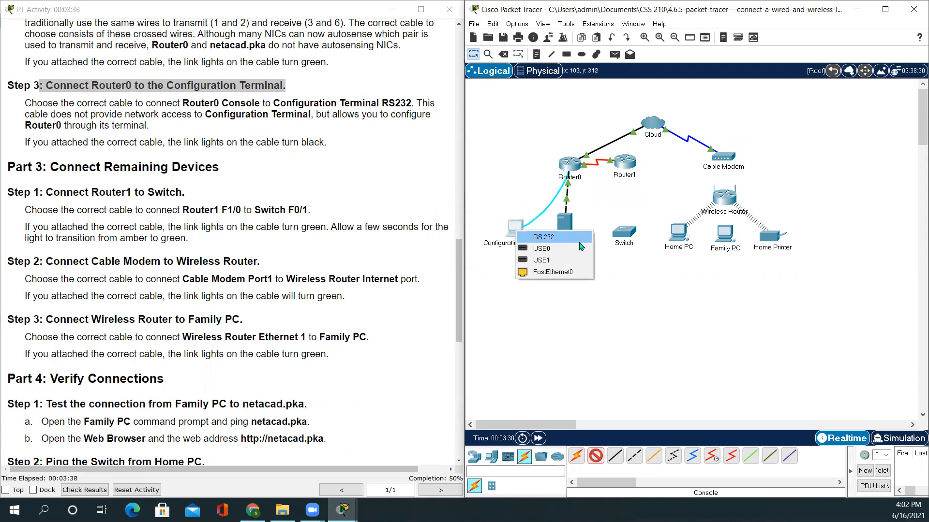
pyautogui.click(544, 237)
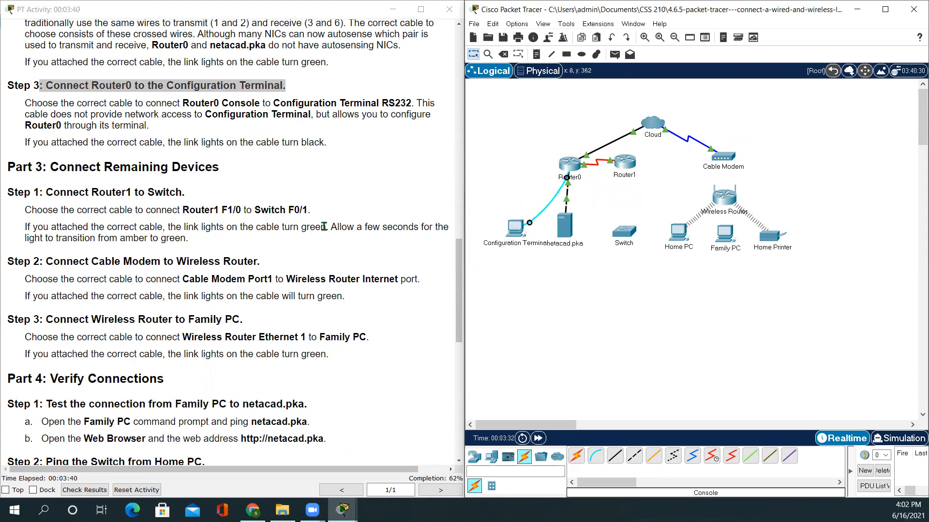
pyautogui.scroll(-3)
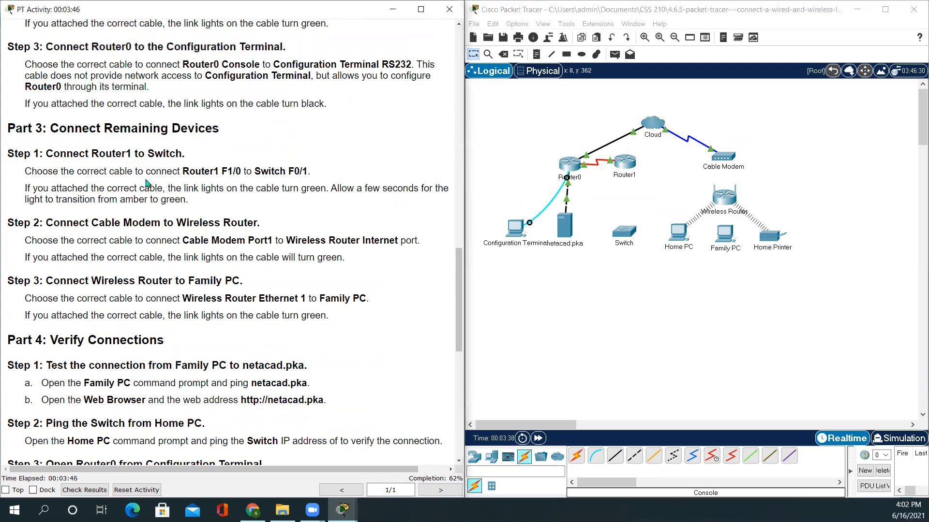
# Cable Router1 F1/0 to the Switch's FastEthernet0/1 port
pyautogui.scroll(-3)
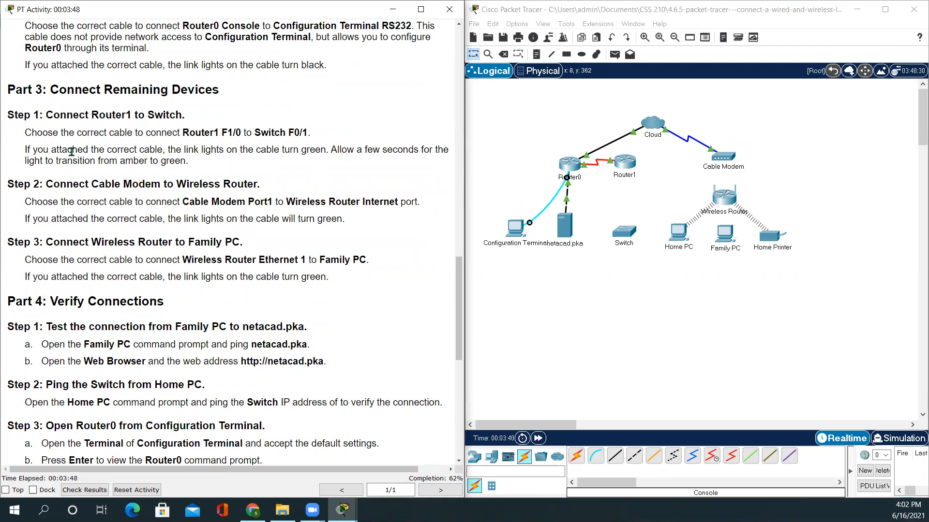
pyautogui.moveTo(142, 127)
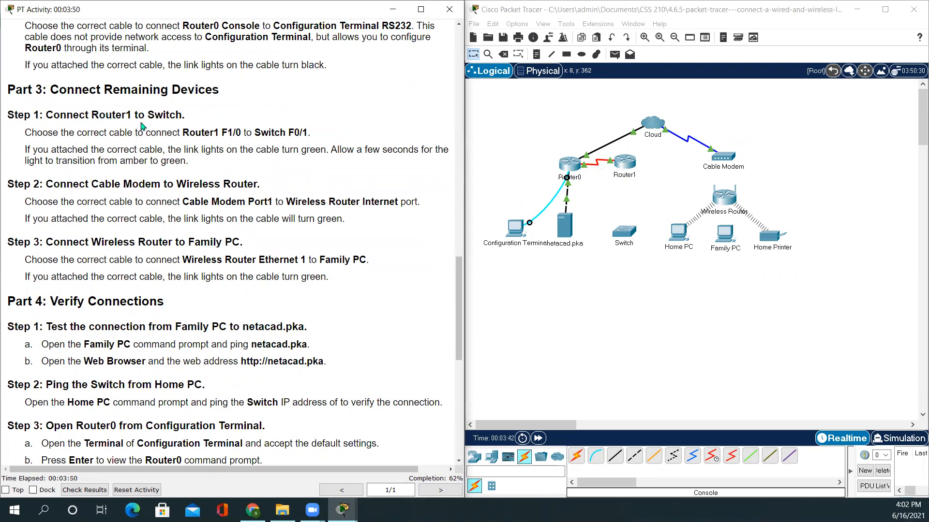
pyautogui.moveTo(637, 302)
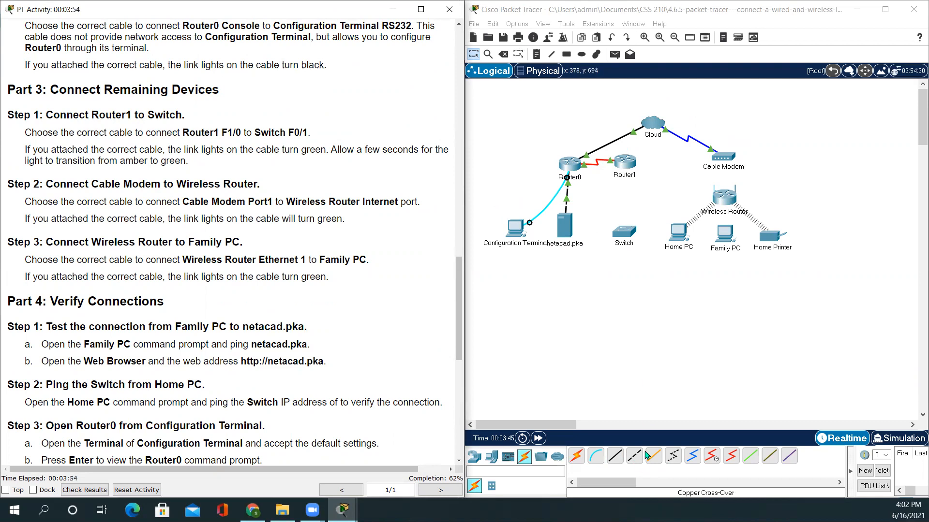
pyautogui.click(654, 456)
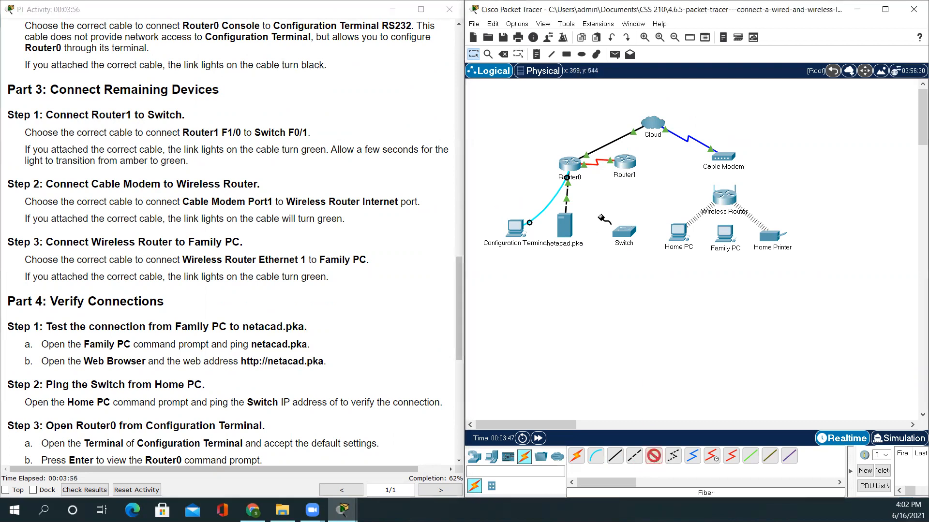
pyautogui.click(623, 162)
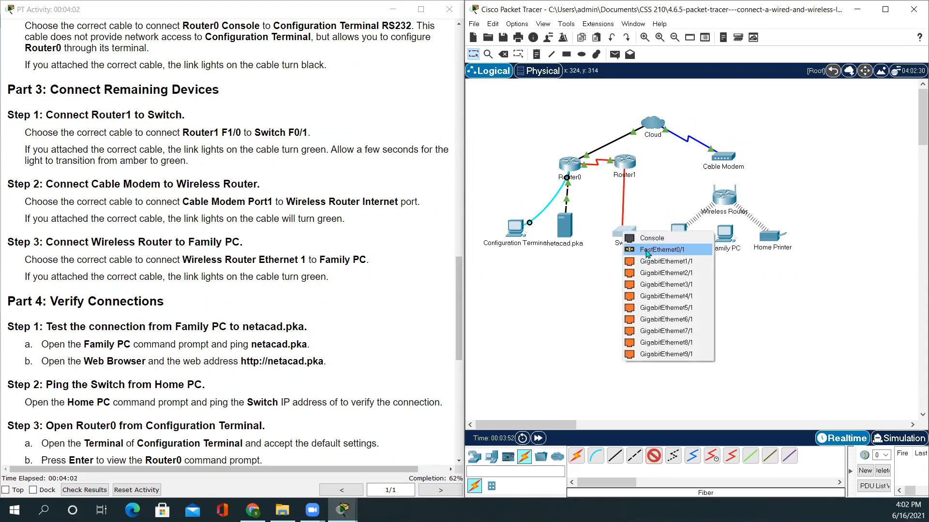
pyautogui.click(663, 250)
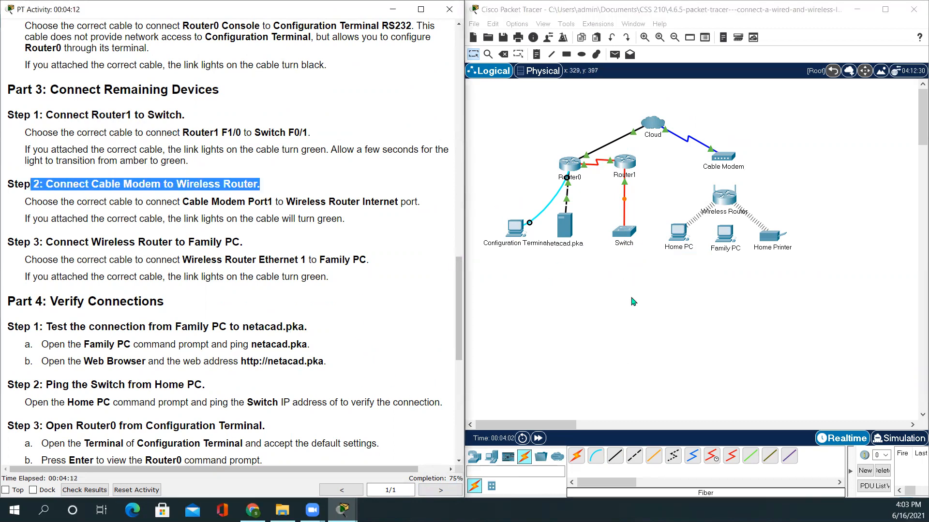
pyautogui.moveTo(293, 326)
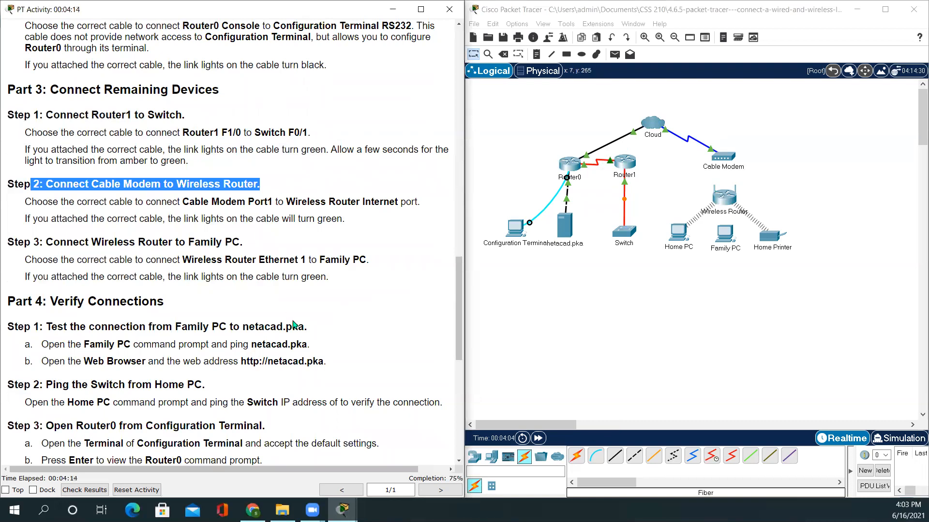
# Run a copper straight-through cable from Cable Modem Port1 to the Wireless Router's Internet port
pyautogui.click(615, 456)
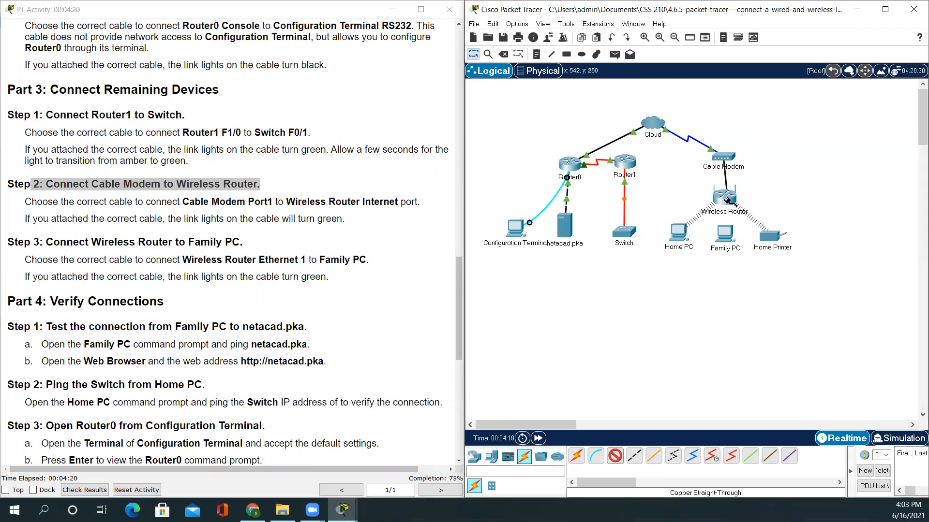
pyautogui.click(724, 196)
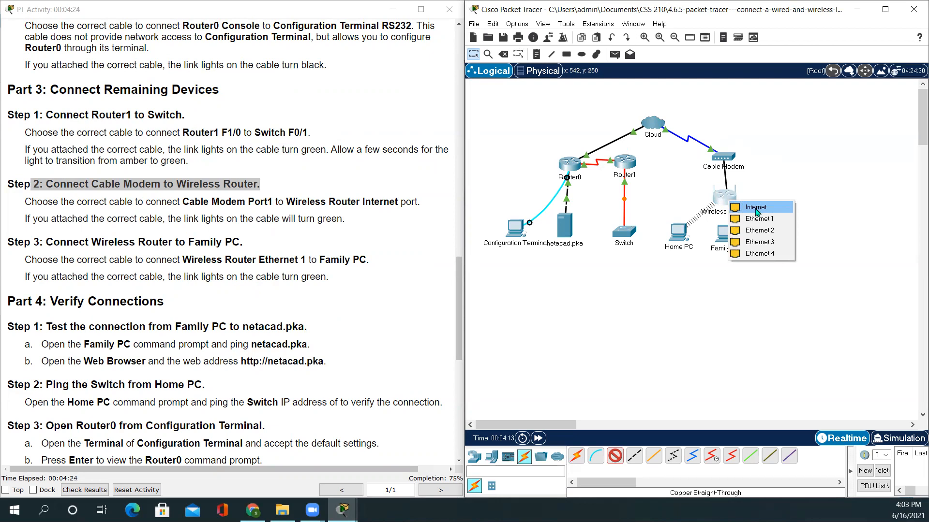
pyautogui.click(754, 207)
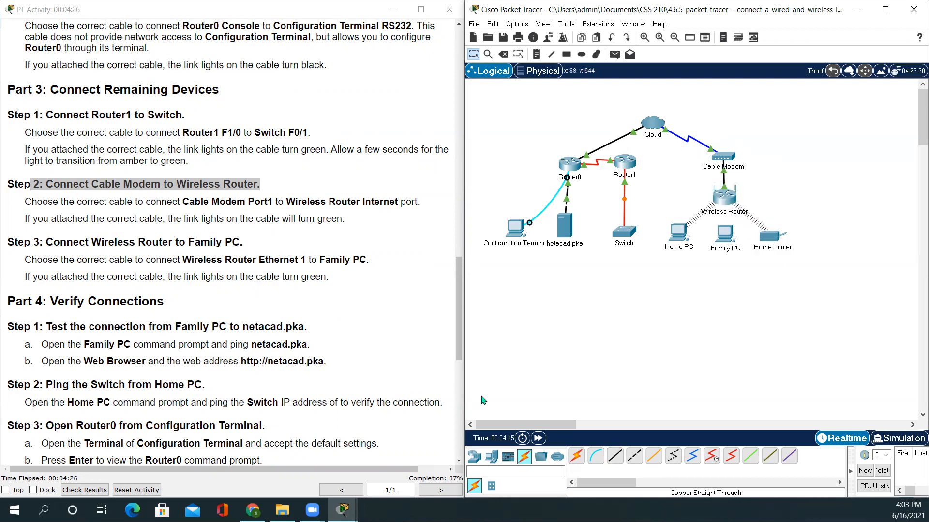
pyautogui.moveTo(421, 498)
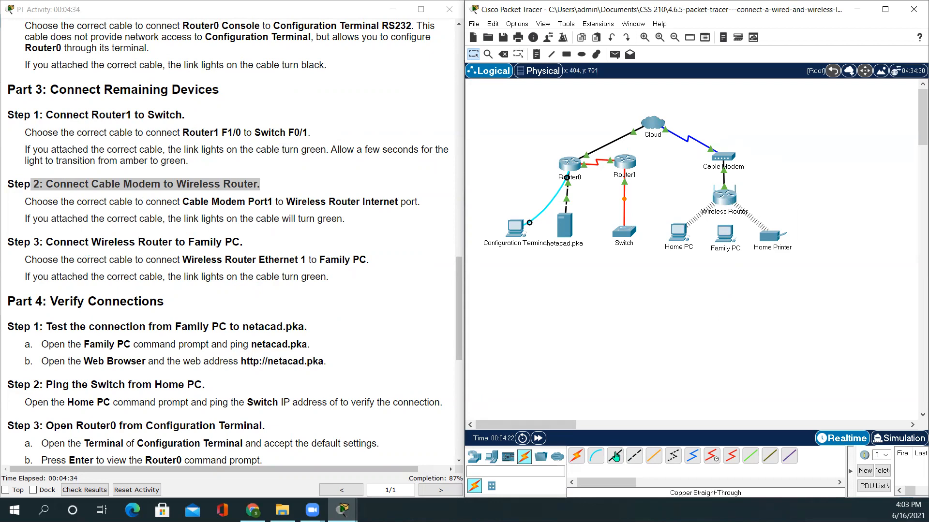
# Cable the Wireless Router's Ethernet 1 to Family PC FastEthernet0 with copper straight-through
pyautogui.click(727, 195)
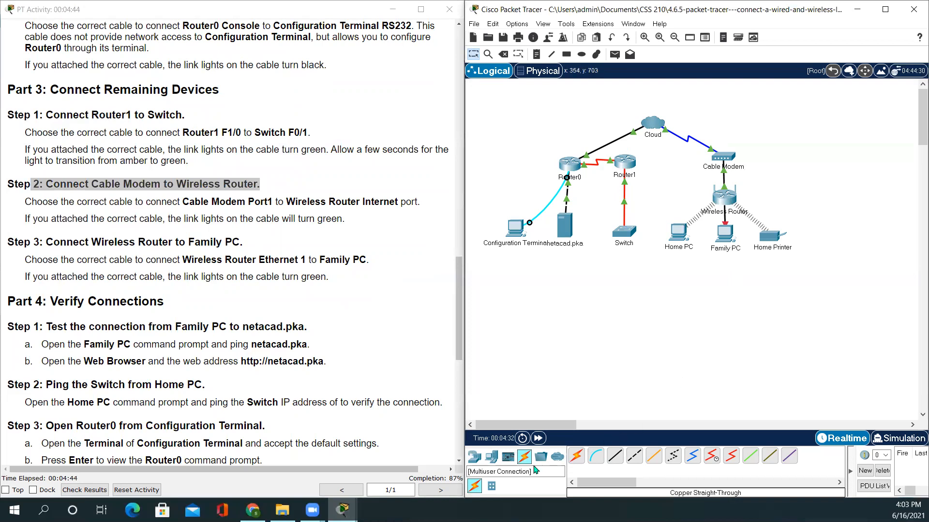
pyautogui.moveTo(720, 328)
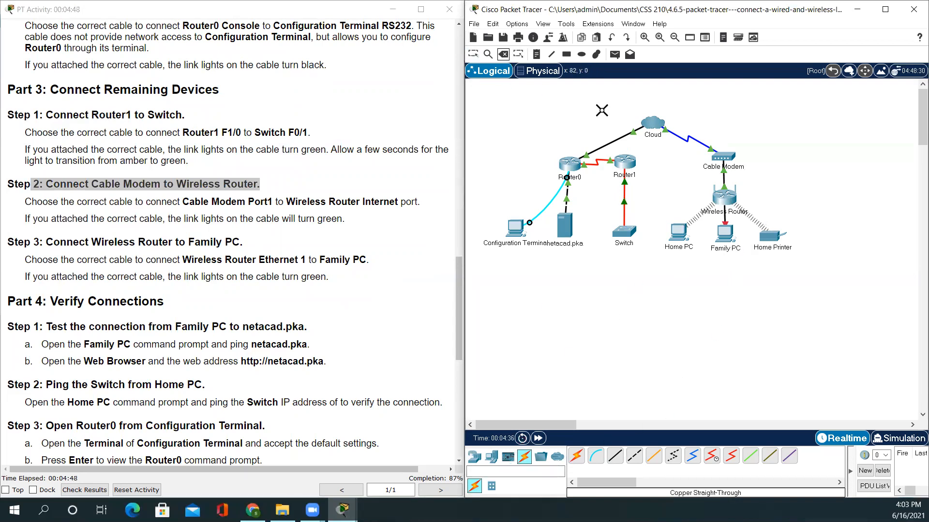
pyautogui.moveTo(726, 214)
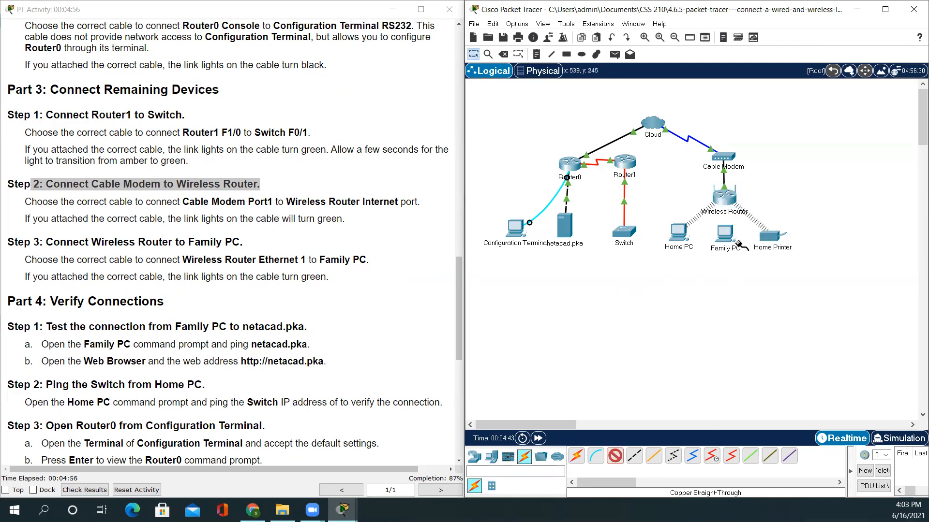
pyautogui.click(724, 236)
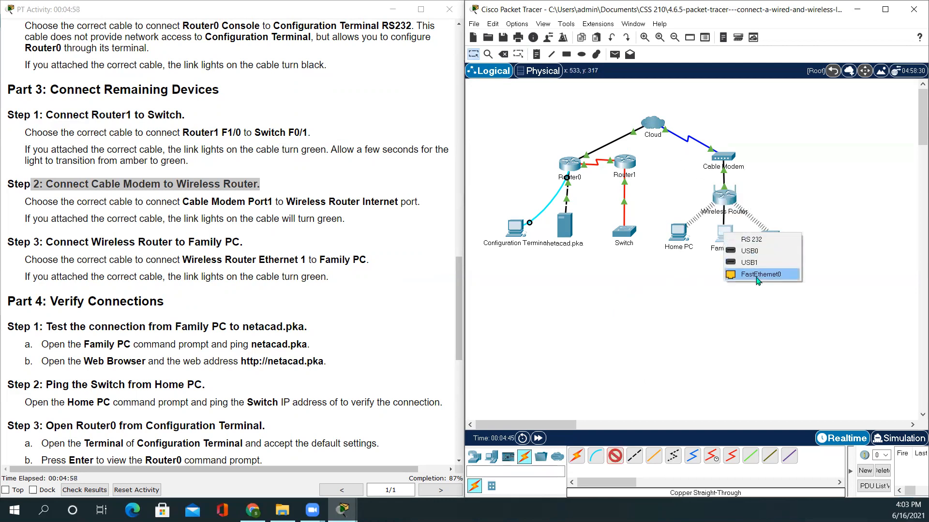
pyautogui.click(760, 274)
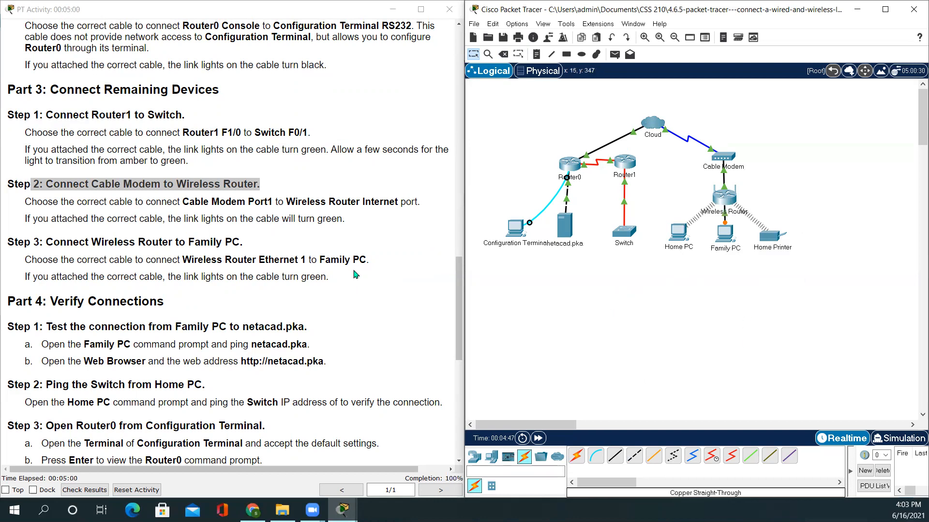
pyautogui.scroll(-3)
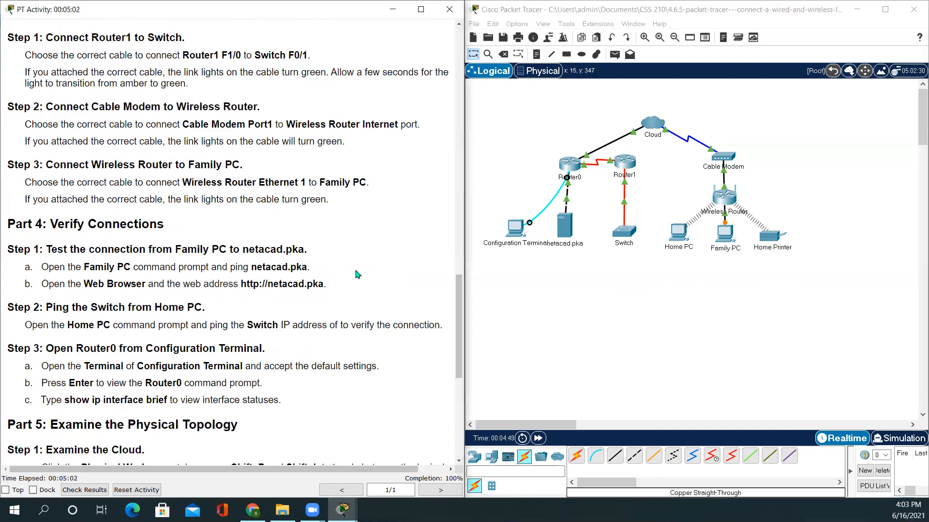
pyautogui.scroll(-3)
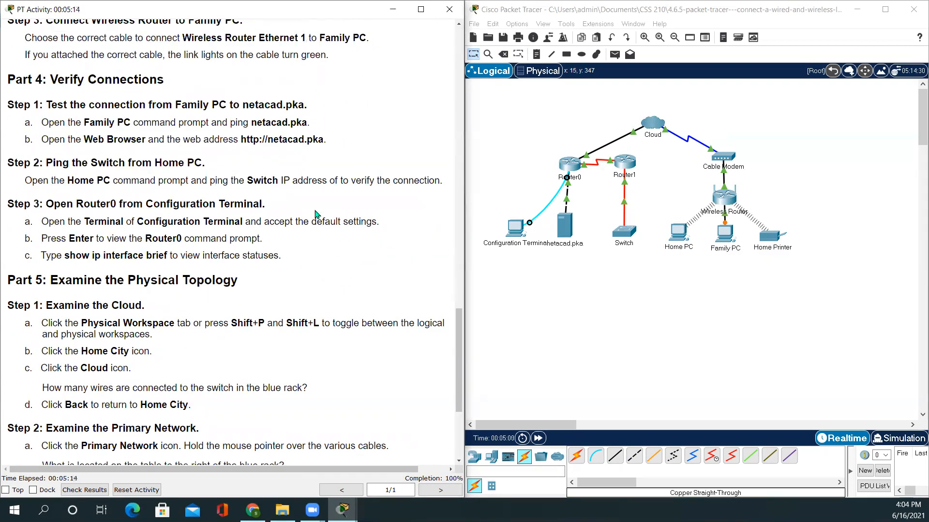
pyautogui.scroll(-3)
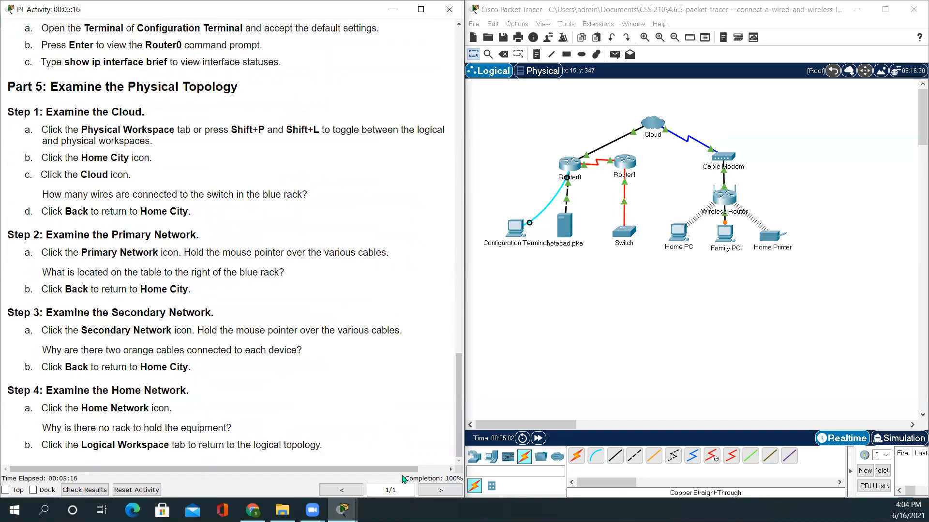